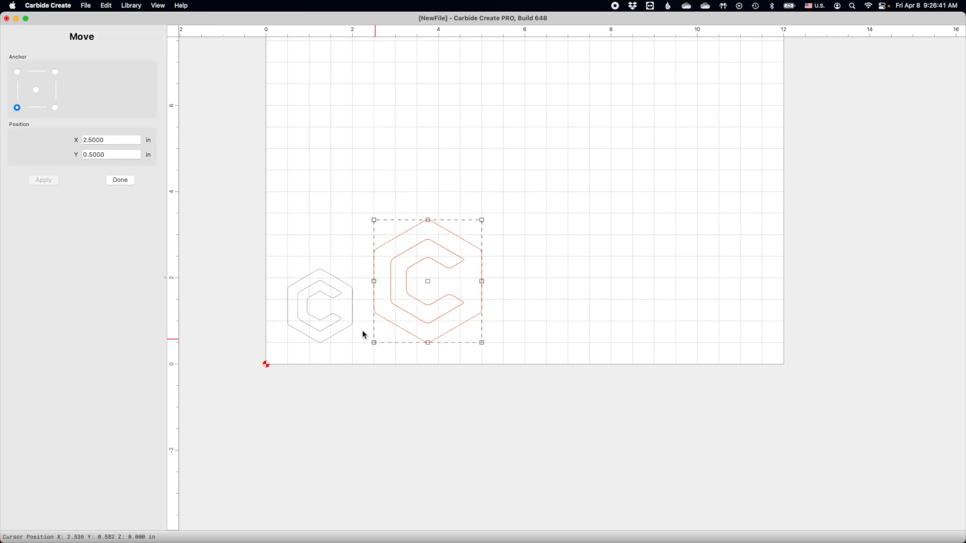
# Step: Place the hexagon C logo at its entered position and rotate the selected copies 180 degrees
pyautogui.click(120, 181)
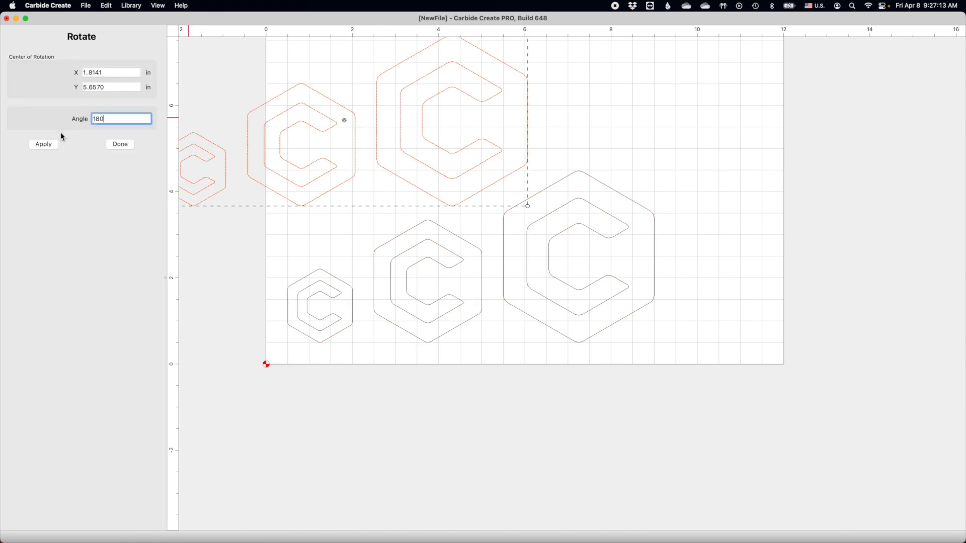
pyautogui.click(120, 143)
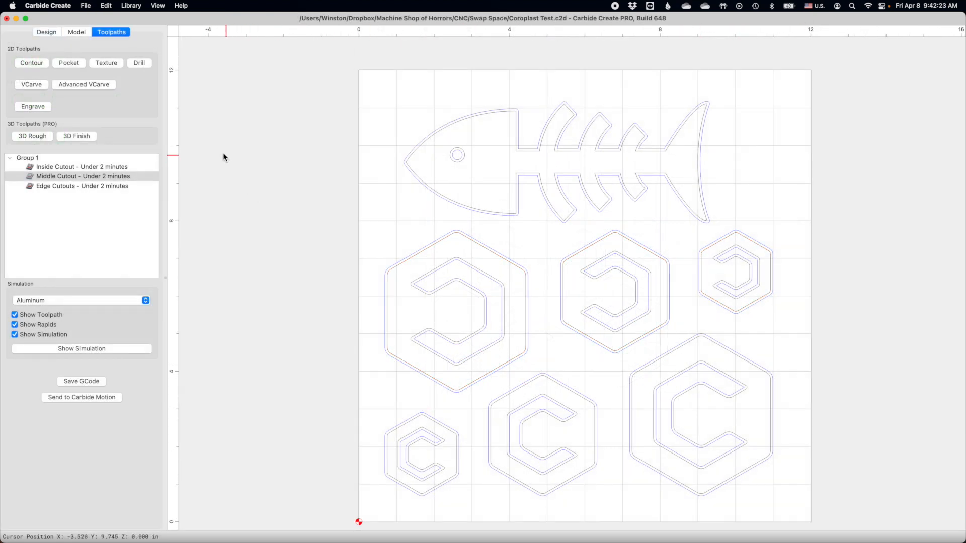
# Step: Check the Inside Cutout toolpath and its tool speeds and feeds, then show the 3D simulation
pyautogui.click(83, 176)
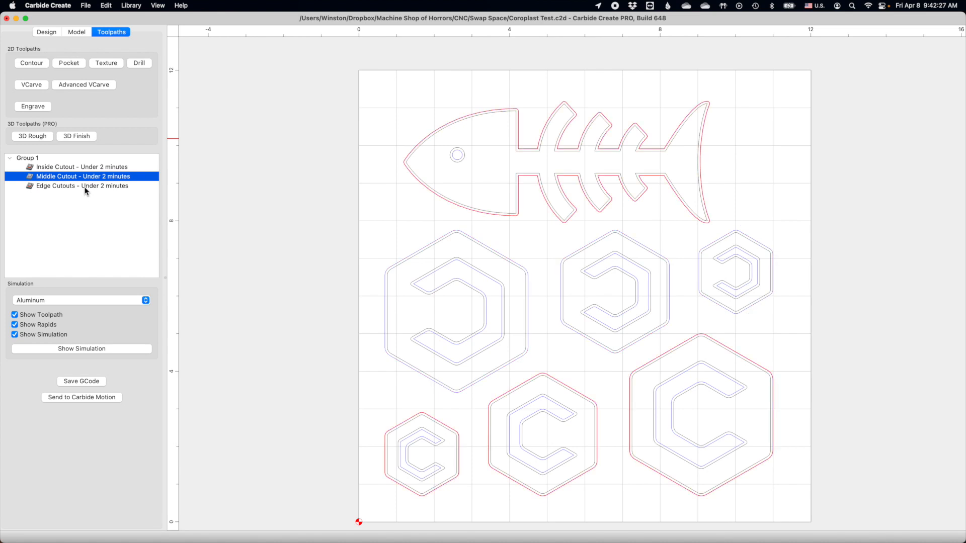
pyautogui.doubleClick(82, 176)
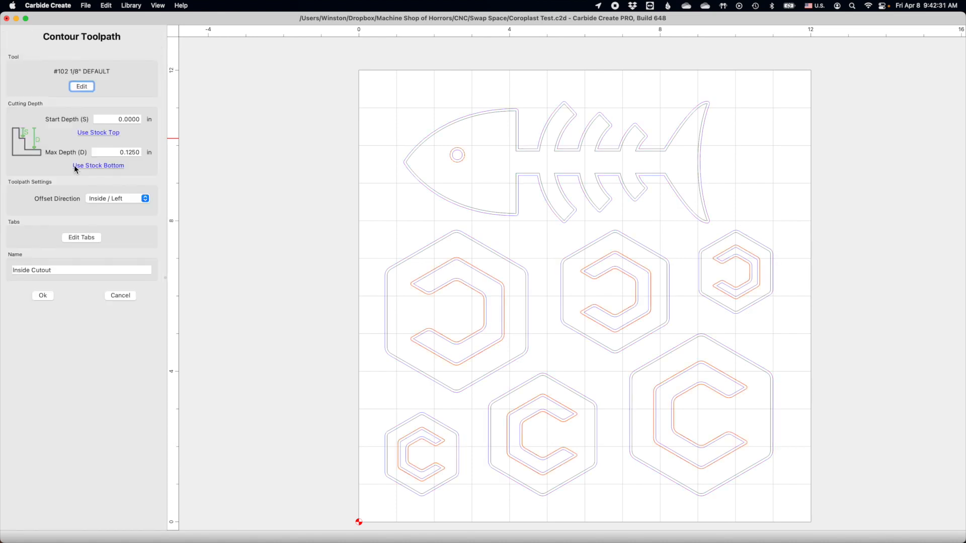
pyautogui.click(82, 86)
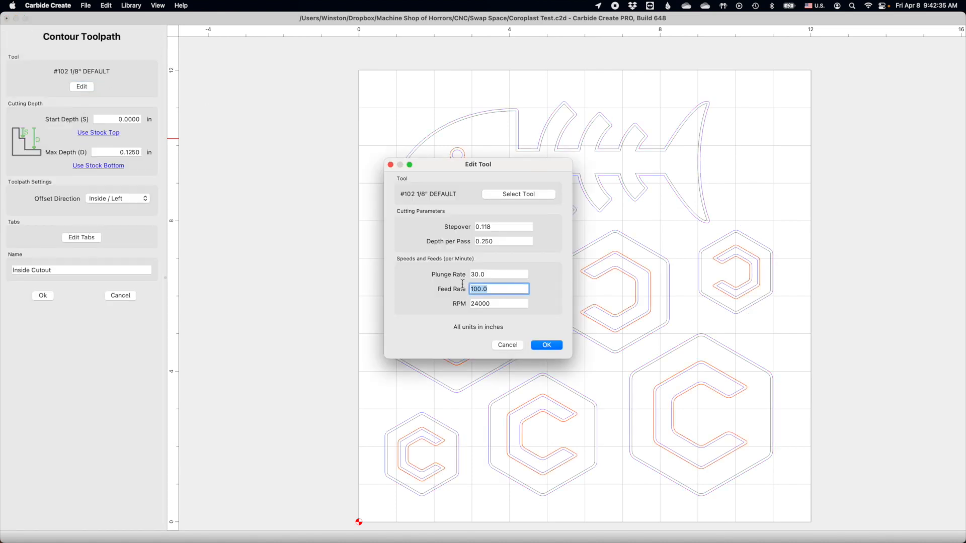
pyautogui.click(546, 345)
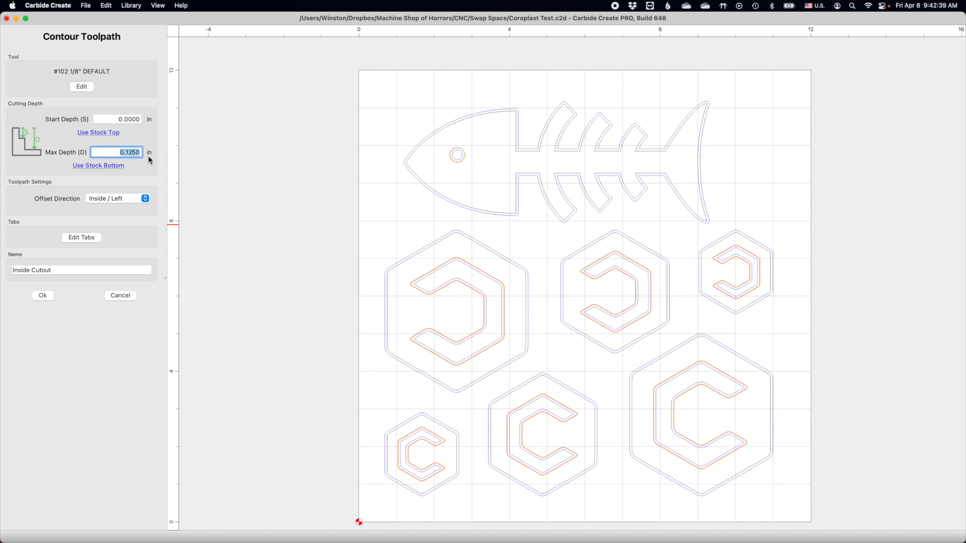
pyautogui.click(42, 295)
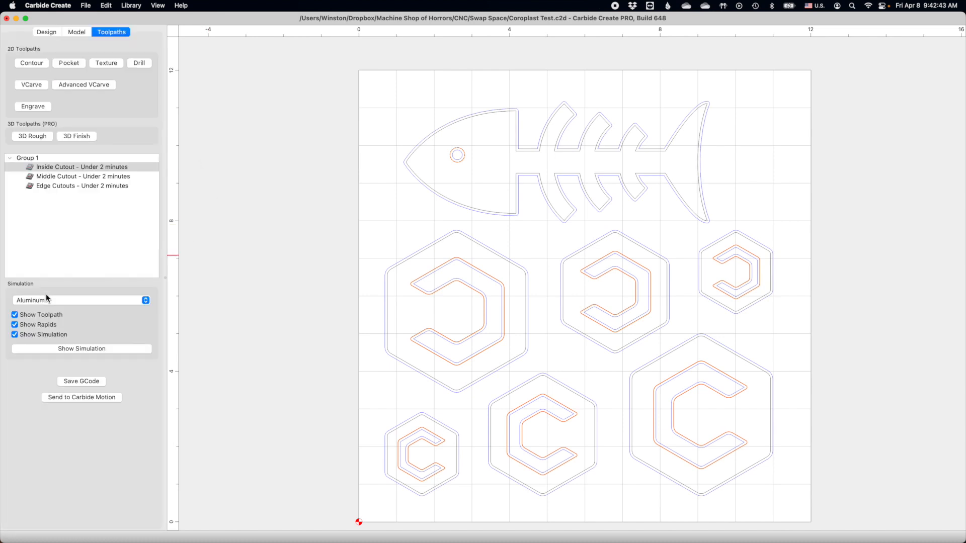
pyautogui.click(81, 349)
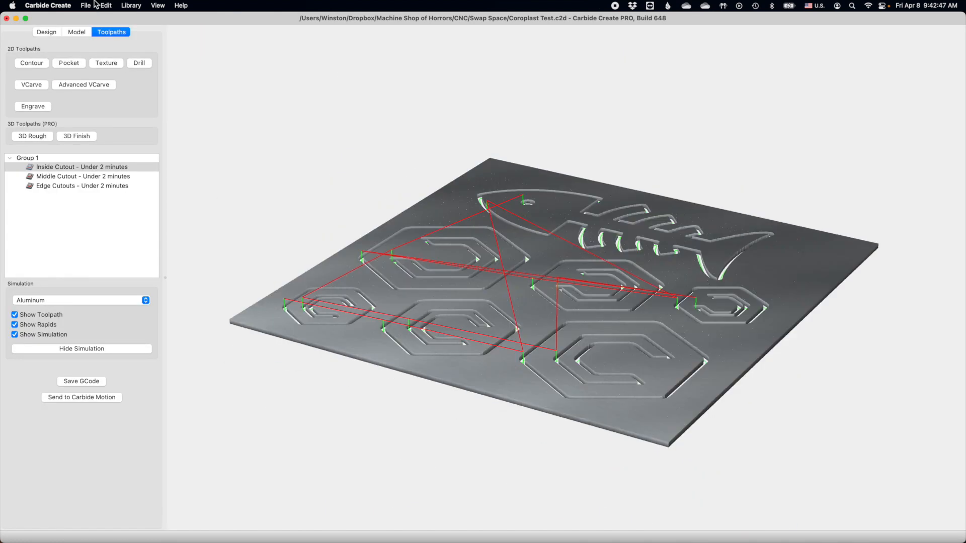